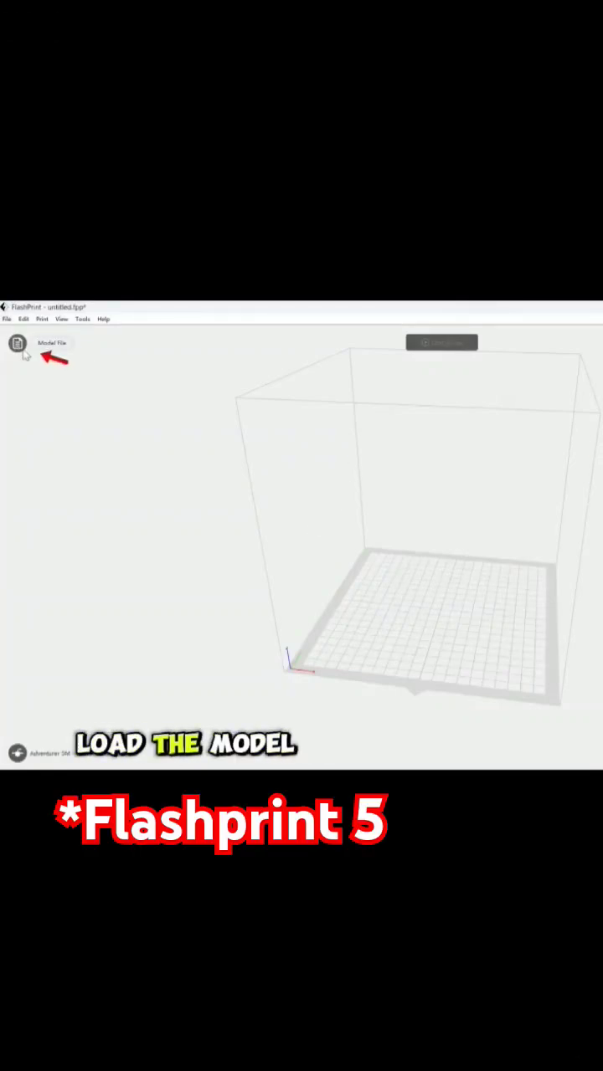
Open the Iced Coffee Cup 3-1 model file and accept the Repair model fix.
{"action": "left_click", "coordinate": [51, 342]}
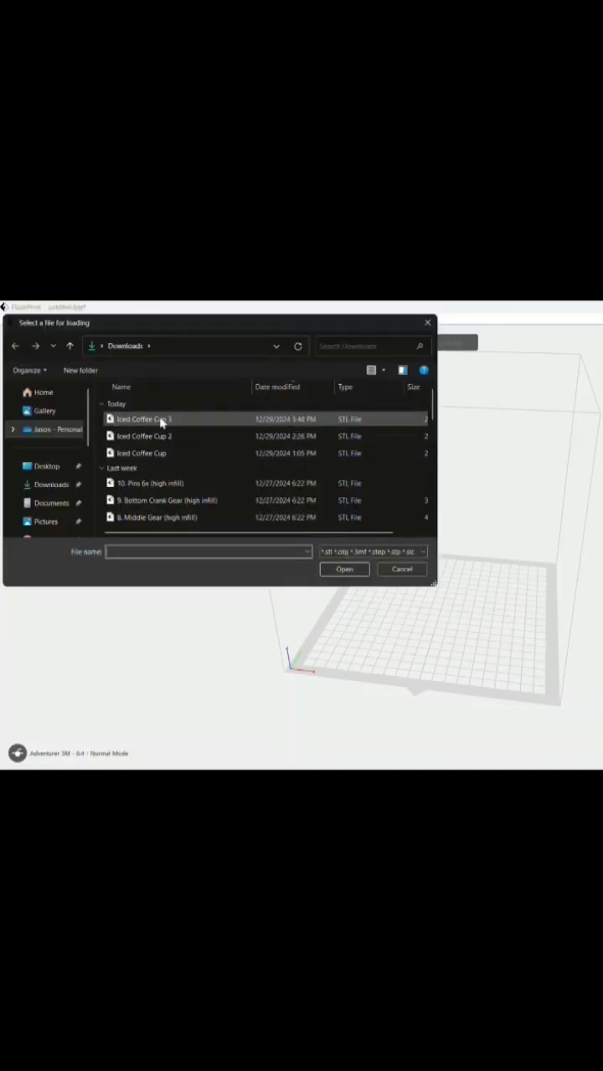
{"action": "left_click", "coordinate": [343, 569]}
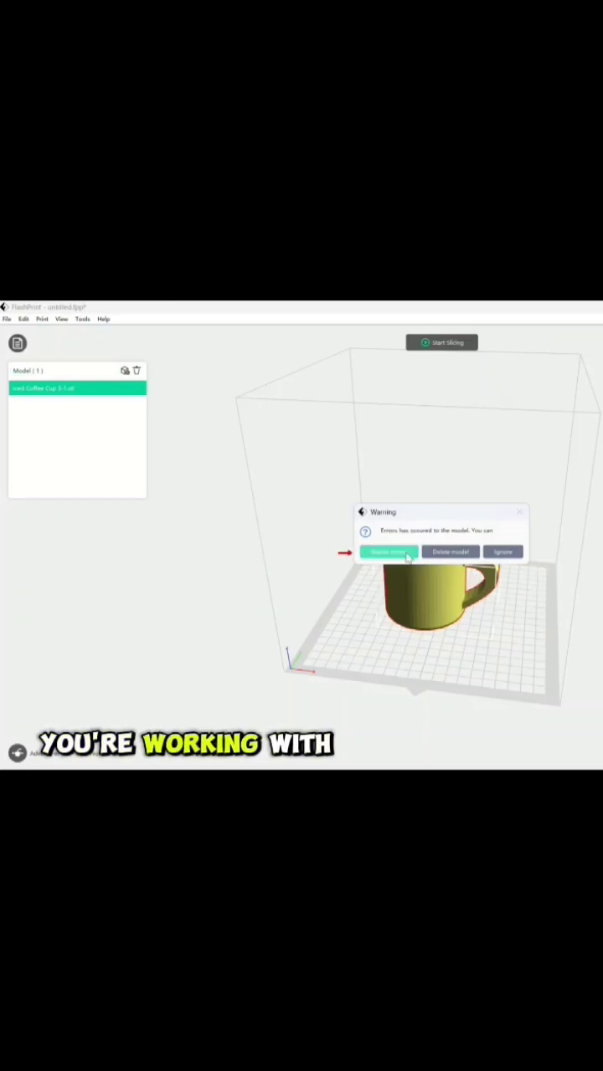
{"action": "left_click", "coordinate": [388, 552]}
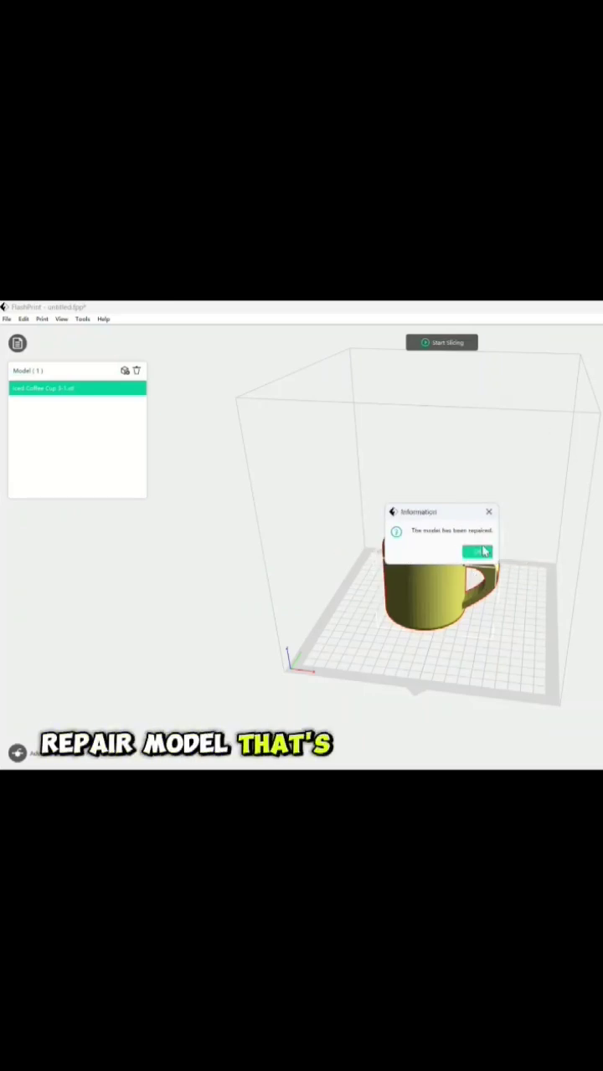
{"action": "left_click", "coordinate": [476, 552]}
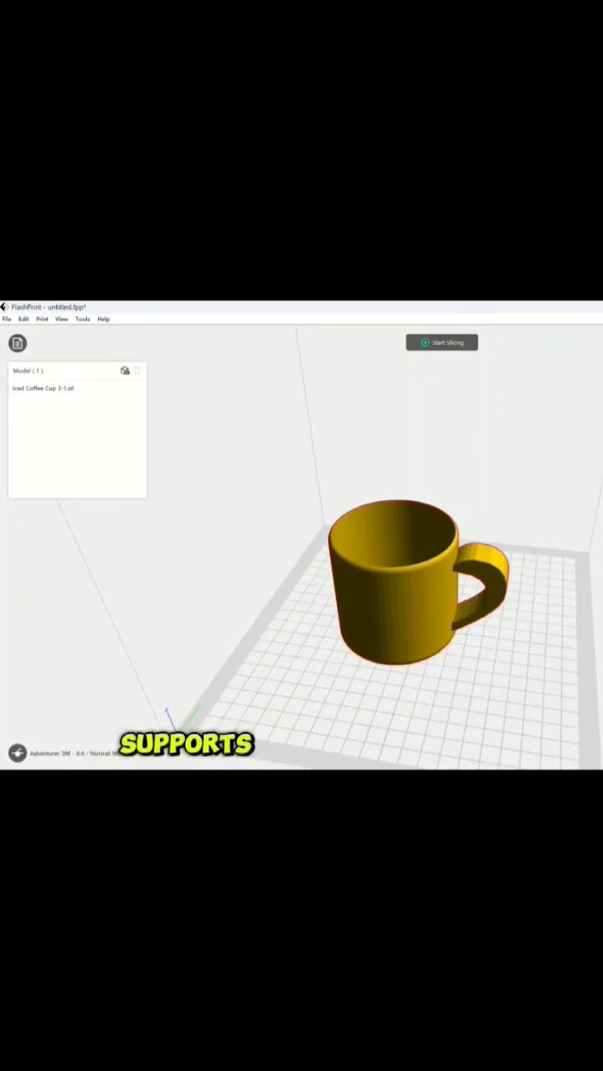
Enable Touch Platform Only in Supports Options for the cup's supports.
{"action": "left_click", "coordinate": [17, 343]}
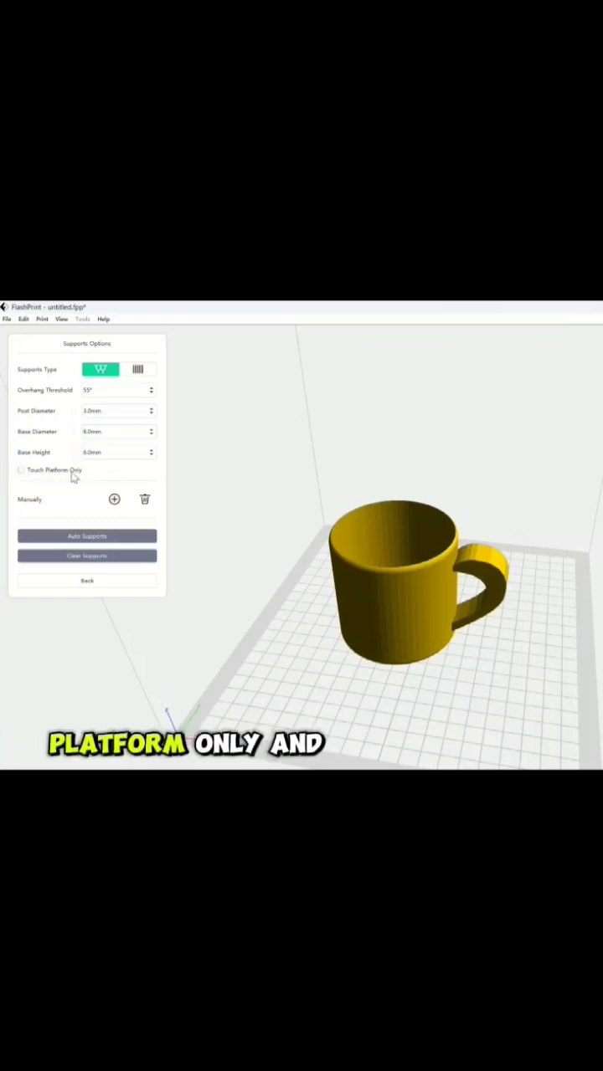
{"action": "left_click", "coordinate": [87, 536]}
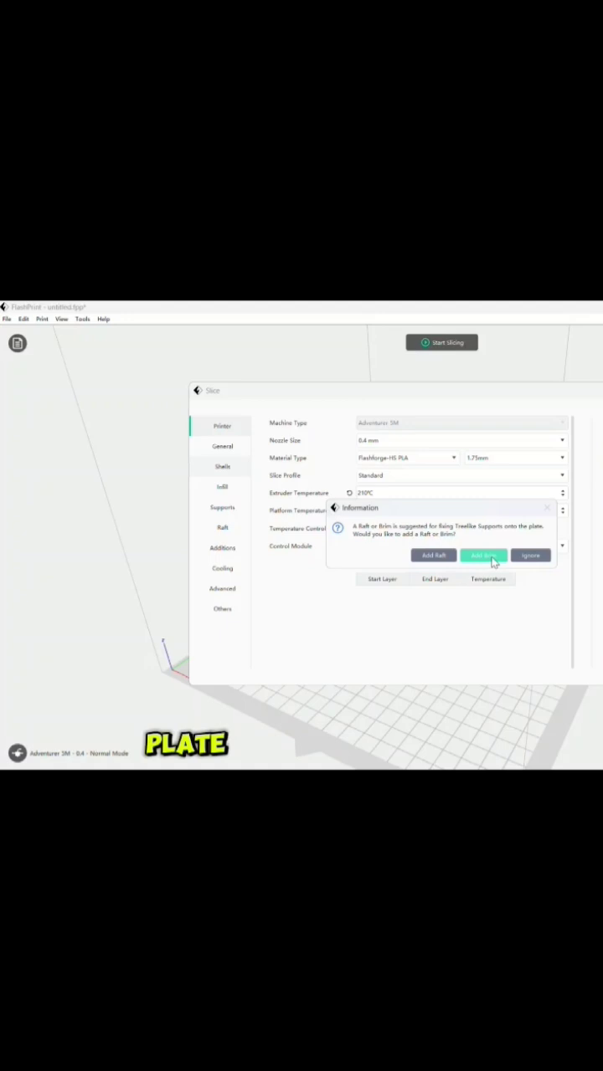
Add a brim beneath the tree supports and slice the cup.
{"action": "left_click", "coordinate": [482, 555]}
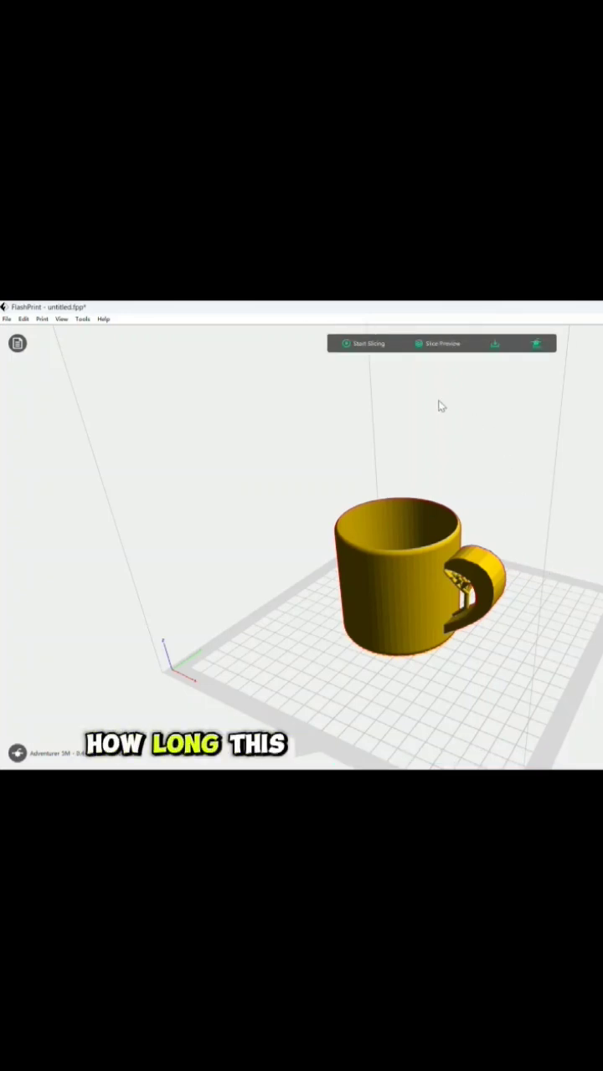
{"action": "left_click", "coordinate": [437, 344]}
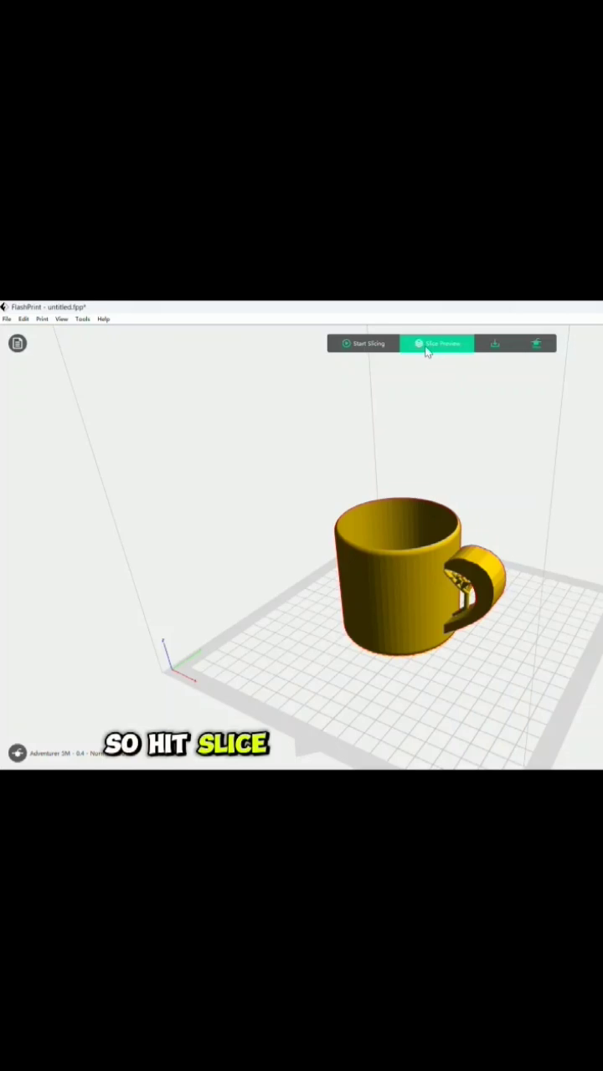
Preview the sliced cup, scrubbing the Layers slider down and back to full height, then close.
{"action": "left_click", "coordinate": [436, 344]}
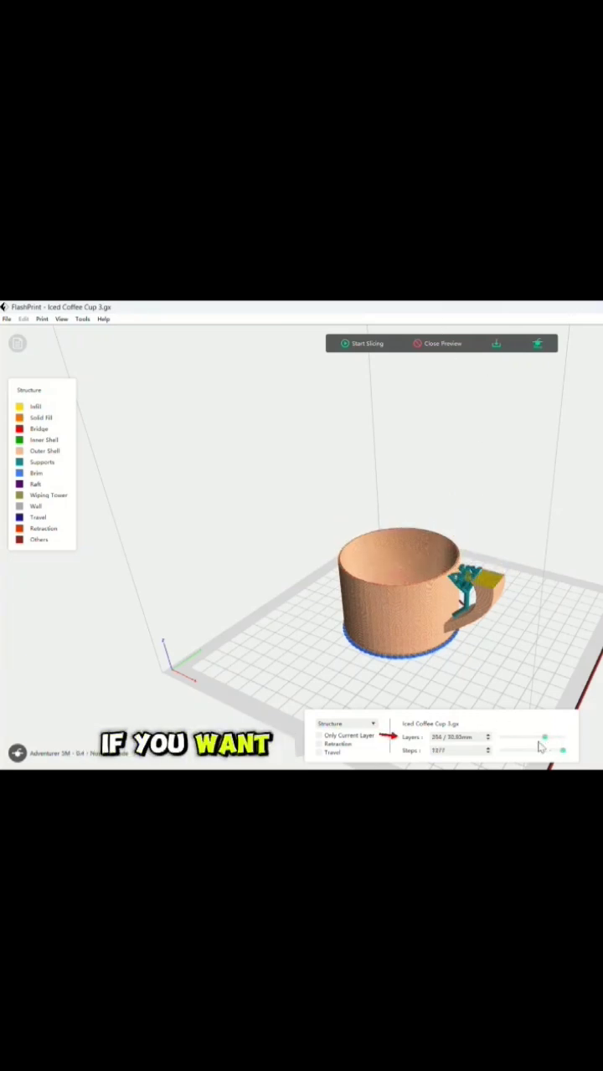
{"action": "left_click_drag", "start_coordinate": [544, 737], "coordinate": [517, 737]}
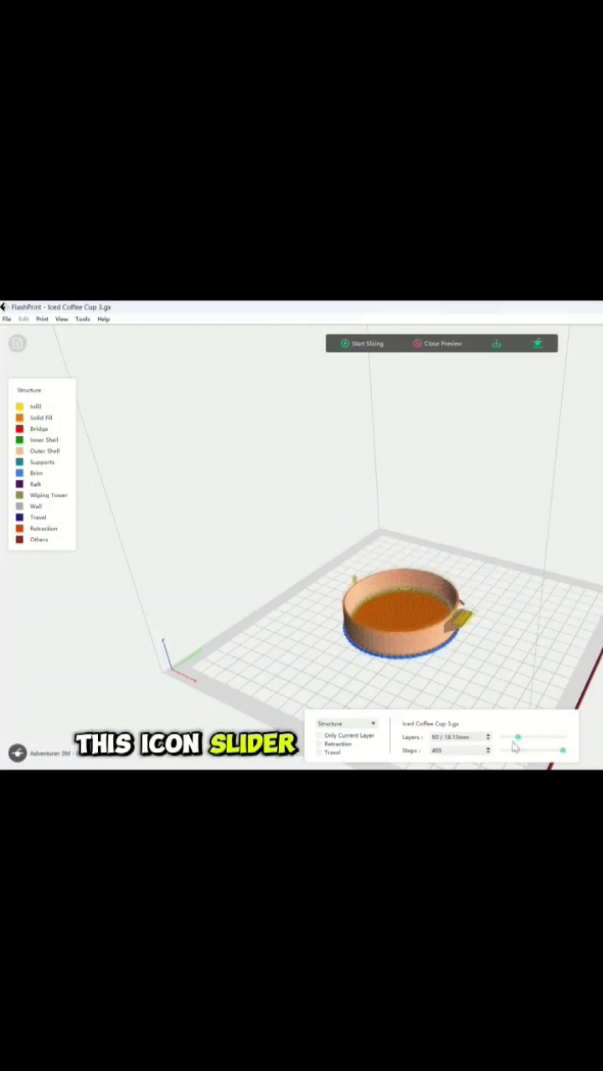
{"action": "left_click_drag", "start_coordinate": [518, 736], "coordinate": [557, 737]}
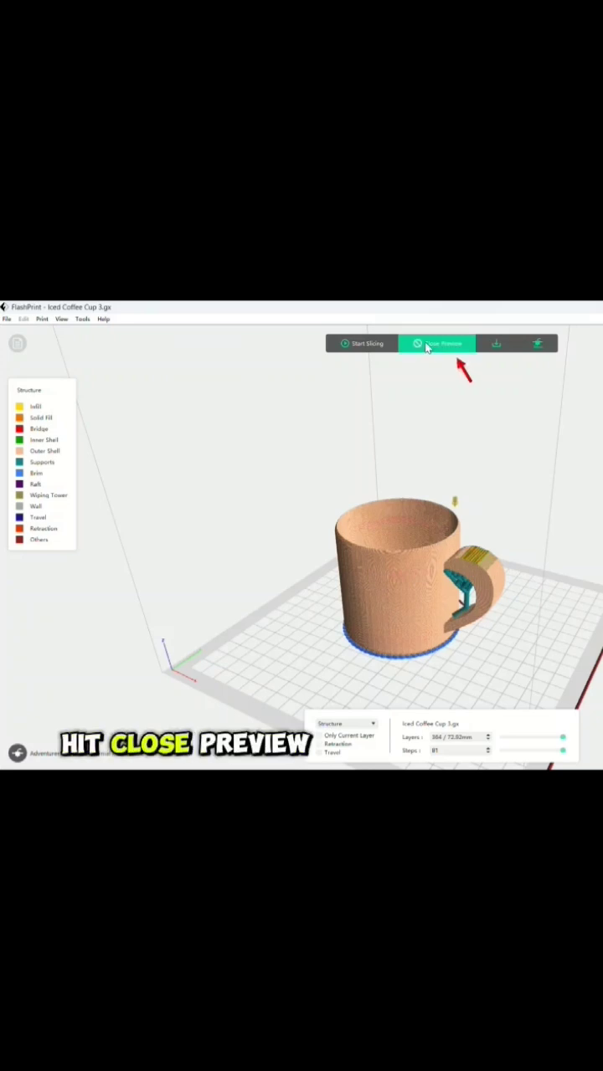
{"action": "left_click", "coordinate": [437, 343]}
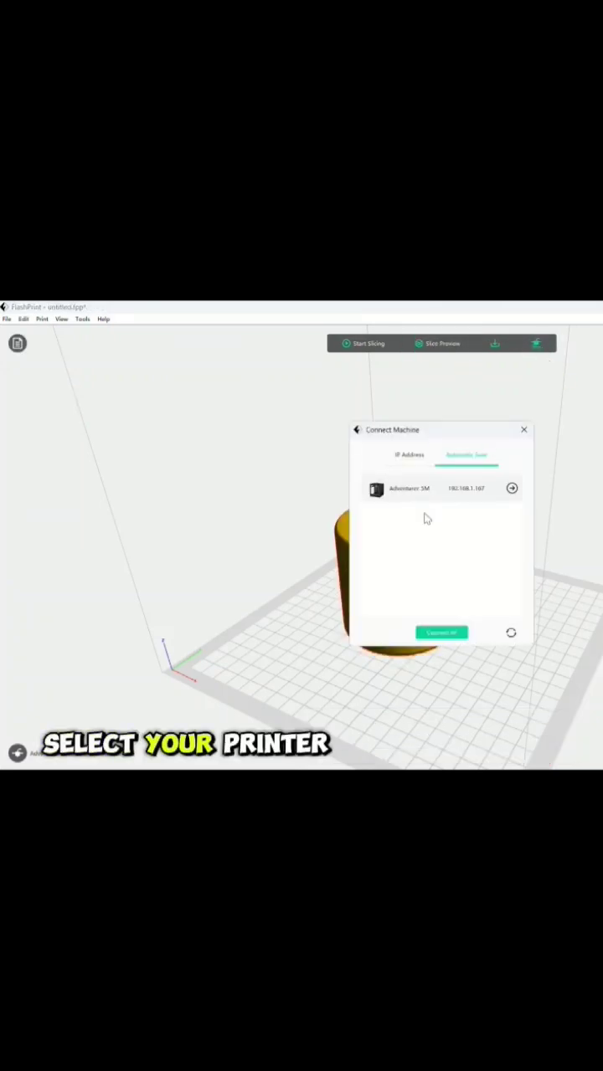